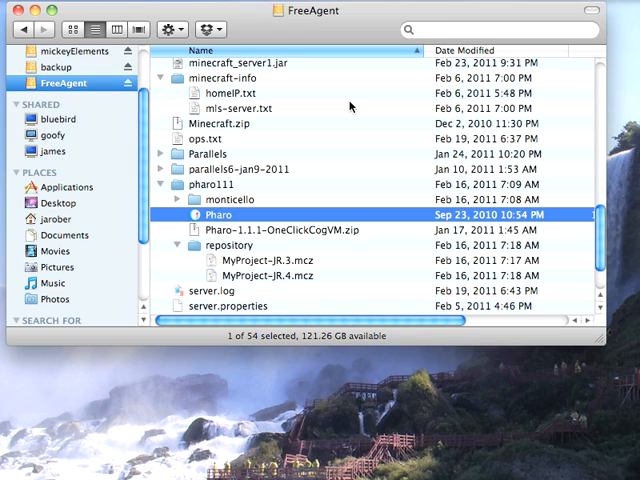
mouse_move(224, 216)
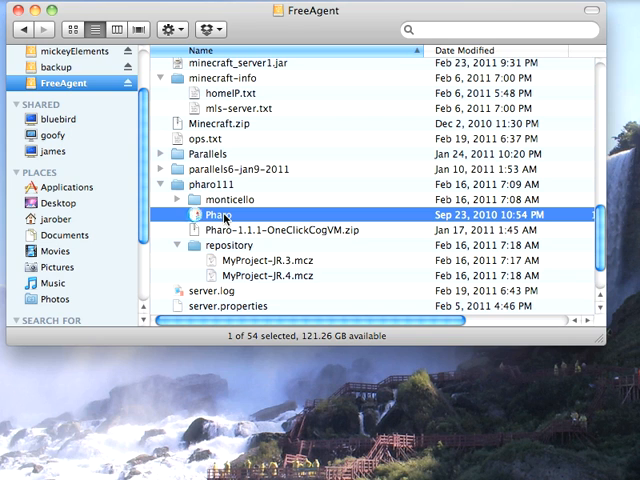
- Launch Pharo, then reveal the app's package contents with its Resources and MacOS folders
double_click(214, 214)
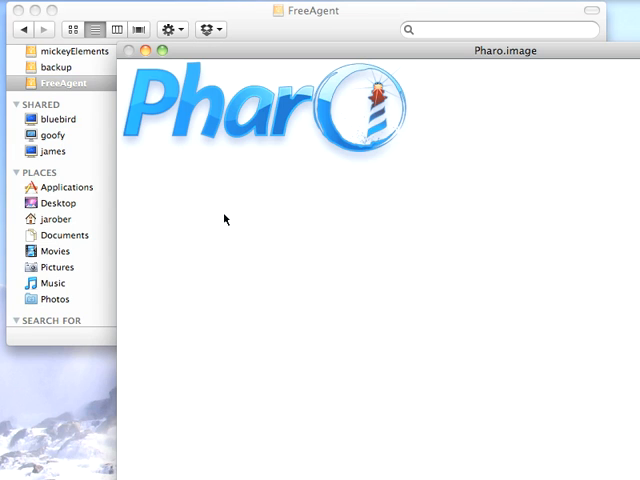
left_click(224, 220)
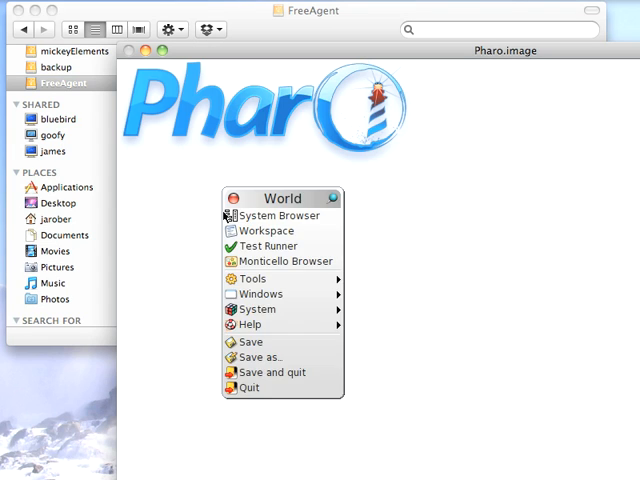
left_click(246, 388)
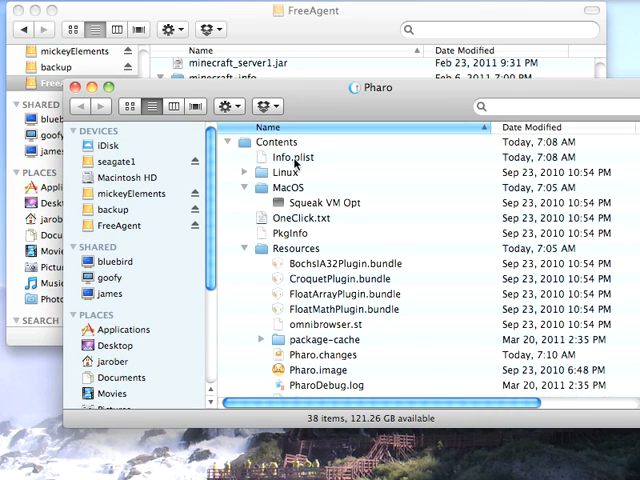
- Open Info.plist and retype the SqueakImageName value toward the saved Seaside image name
double_click(288, 156)
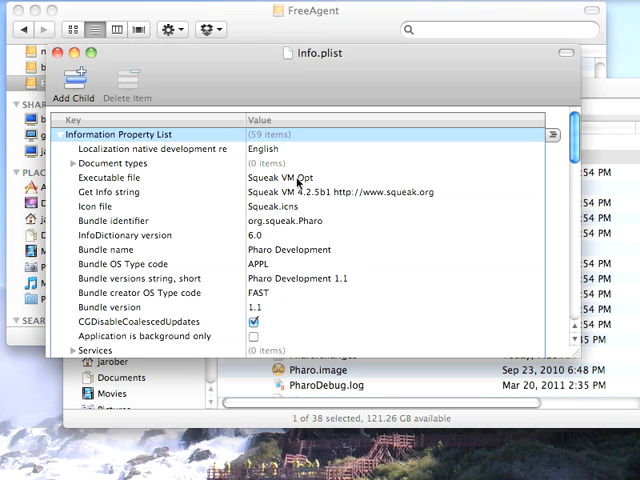
mouse_move(196, 220)
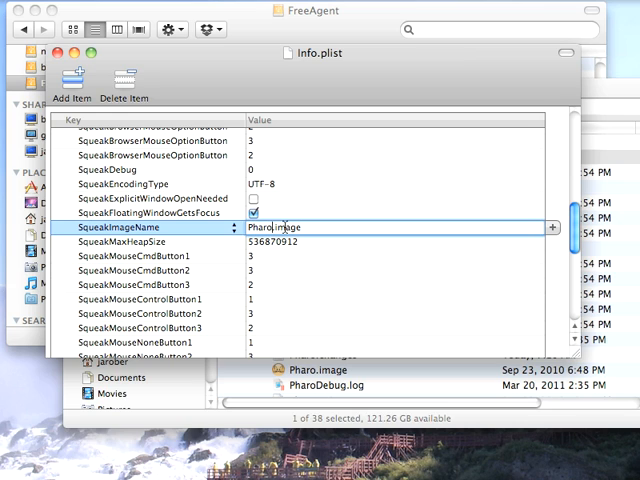
type("s.image")
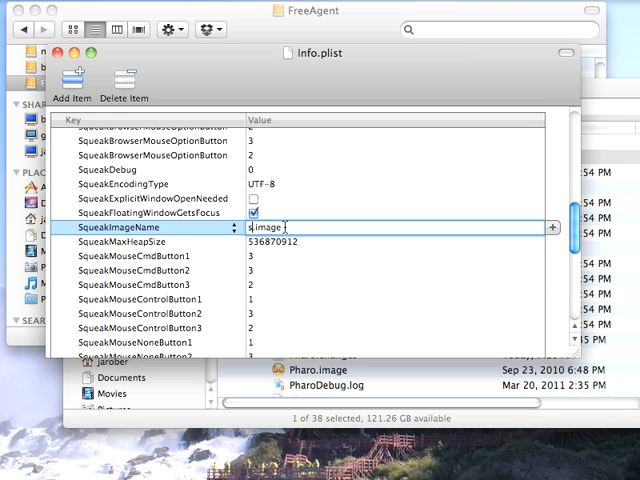